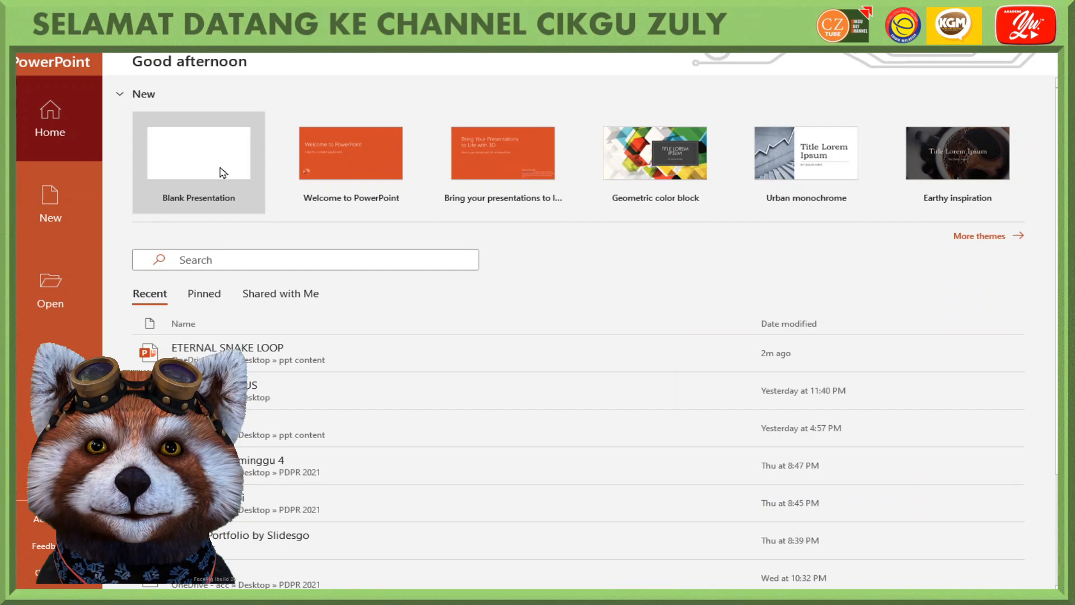
# Step: Start a blank presentation, clear its title and subtitle placeholders, and browse for media
pyautogui.click(198, 153)
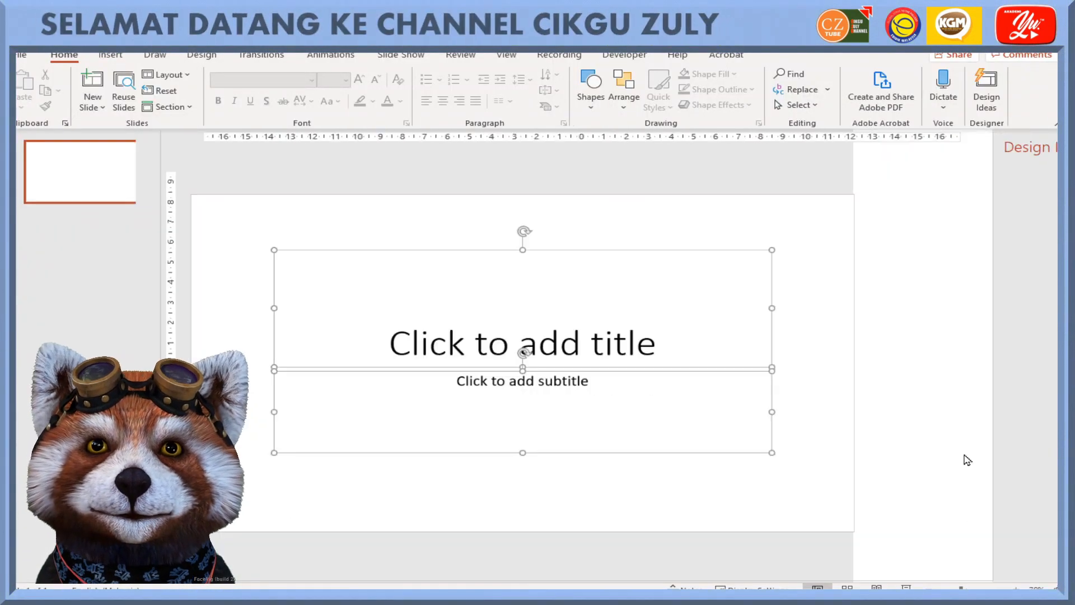
pyautogui.click(986, 89)
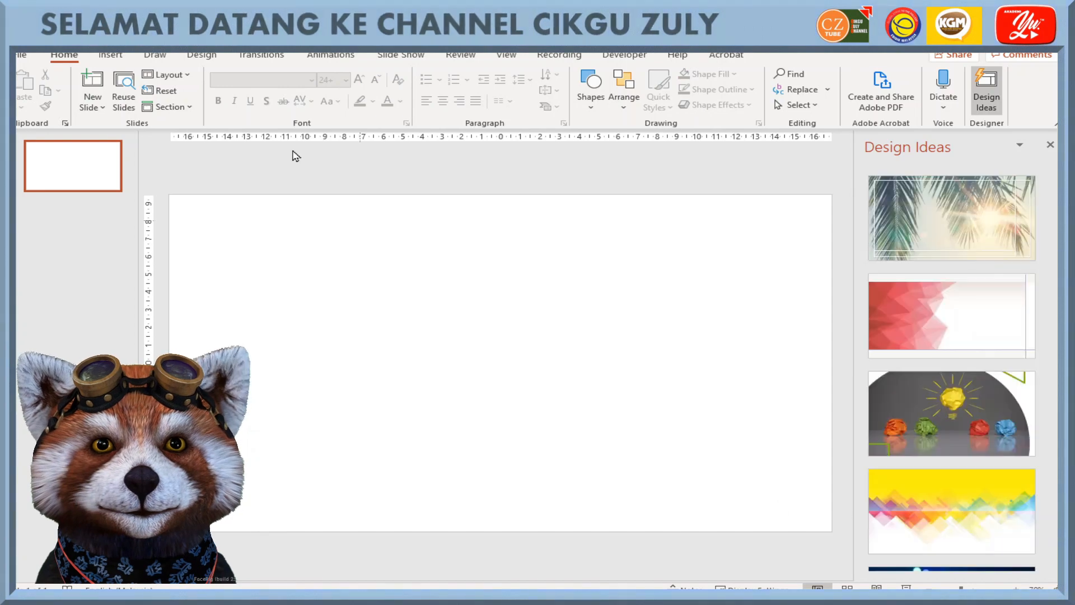
pyautogui.click(110, 55)
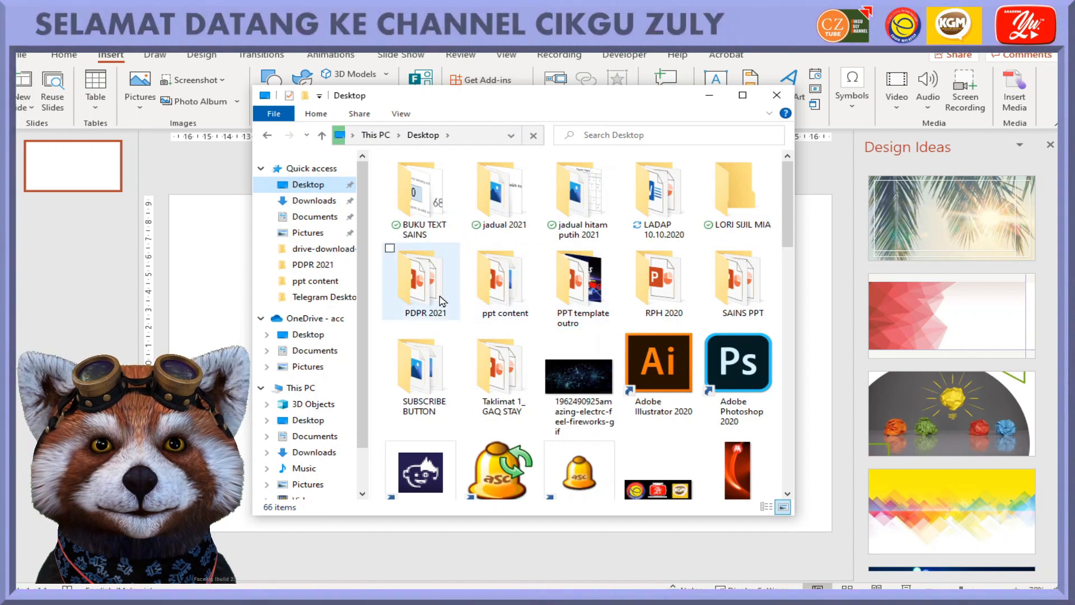
# Step: Open the folder holding the snake-loop border GIF
pyautogui.doubleClick(503, 274)
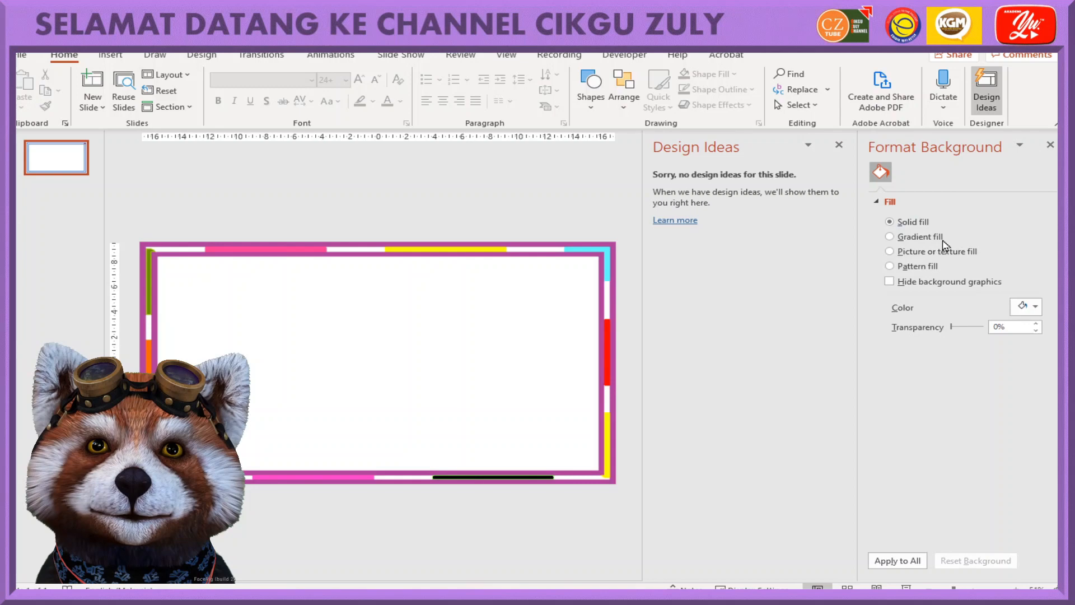
# Step: Set the slide background to orange, then light green, and close design suggestions
pyautogui.click(1034, 306)
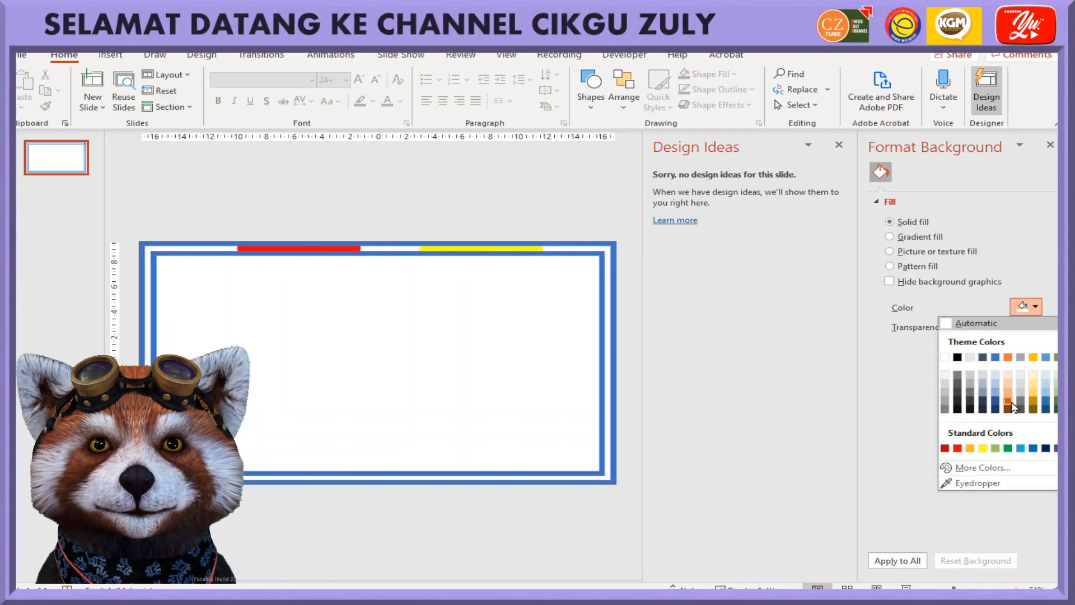
pyautogui.click(1015, 405)
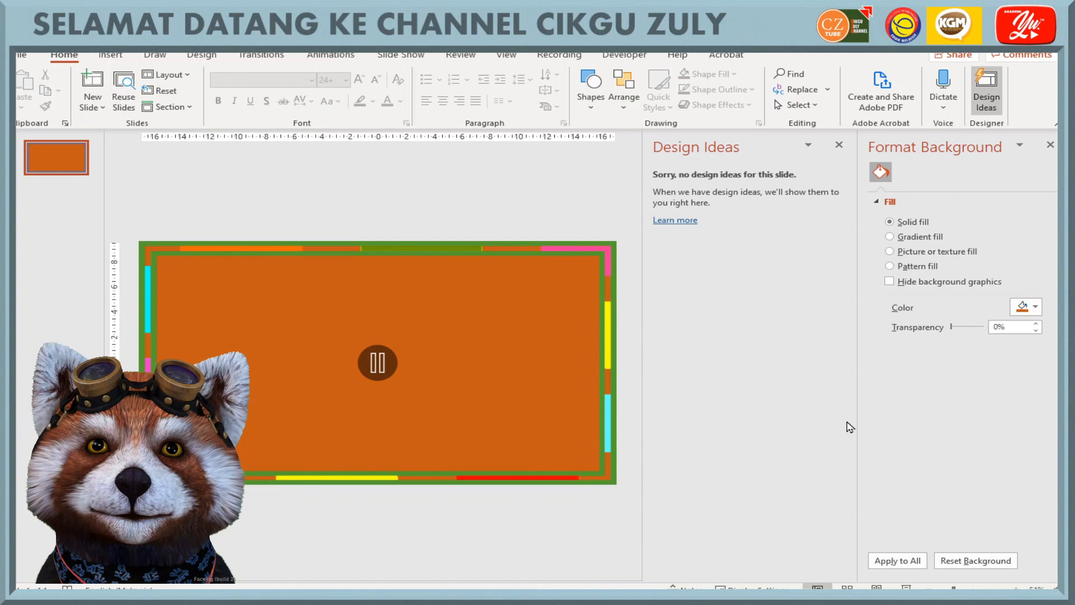
pyautogui.click(1035, 307)
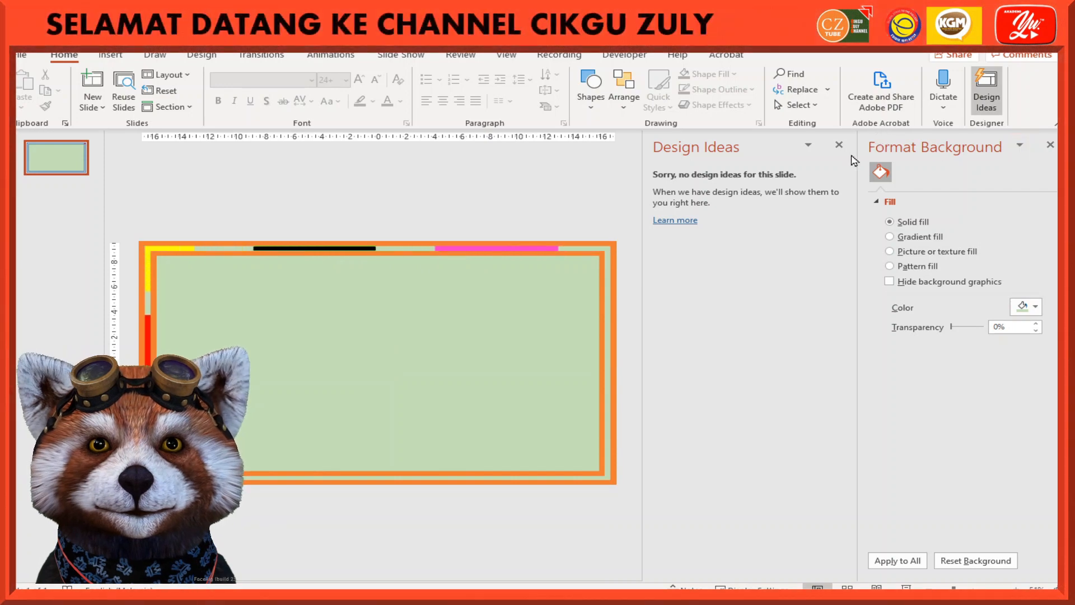
pyautogui.click(838, 144)
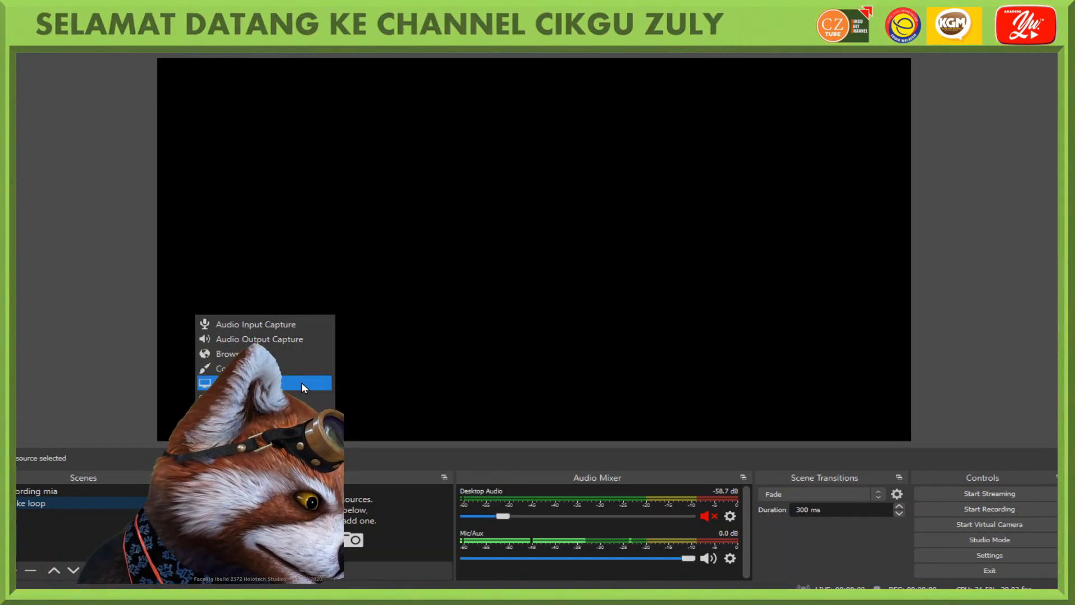
pyautogui.moveTo(244, 427)
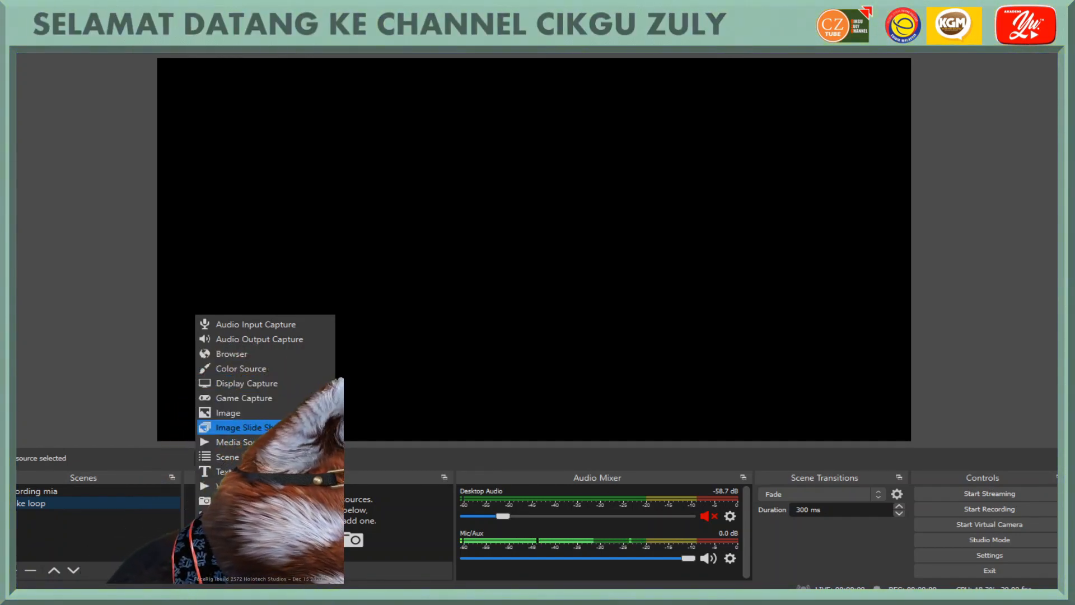
# Step: Add a Media Source from the OBS Sources list
pyautogui.click(238, 441)
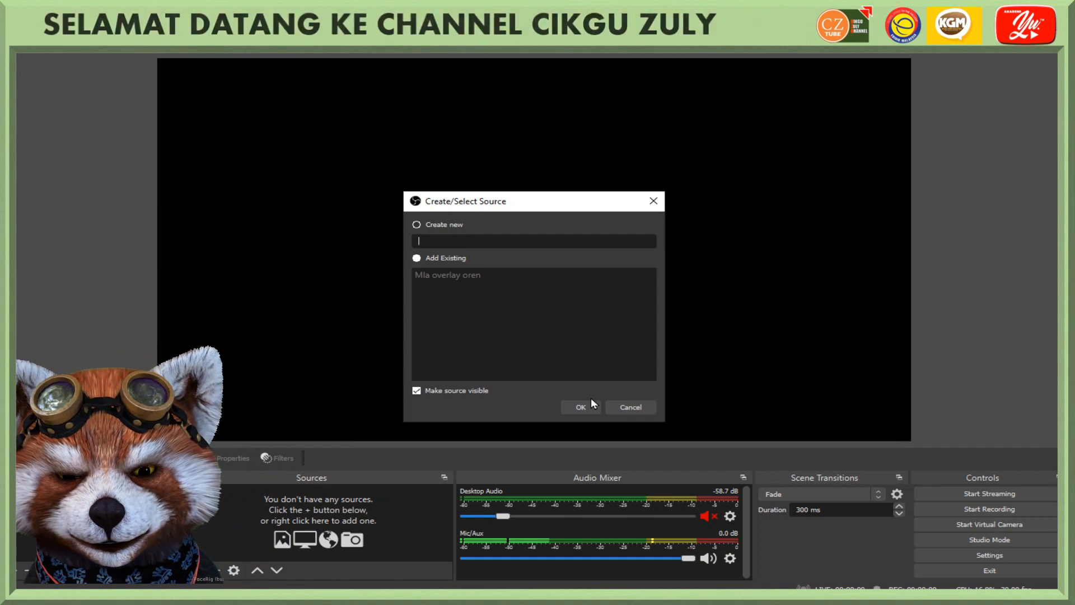
# Step: Create a new media source named 'snake loop2'
pyautogui.write('snake lo')
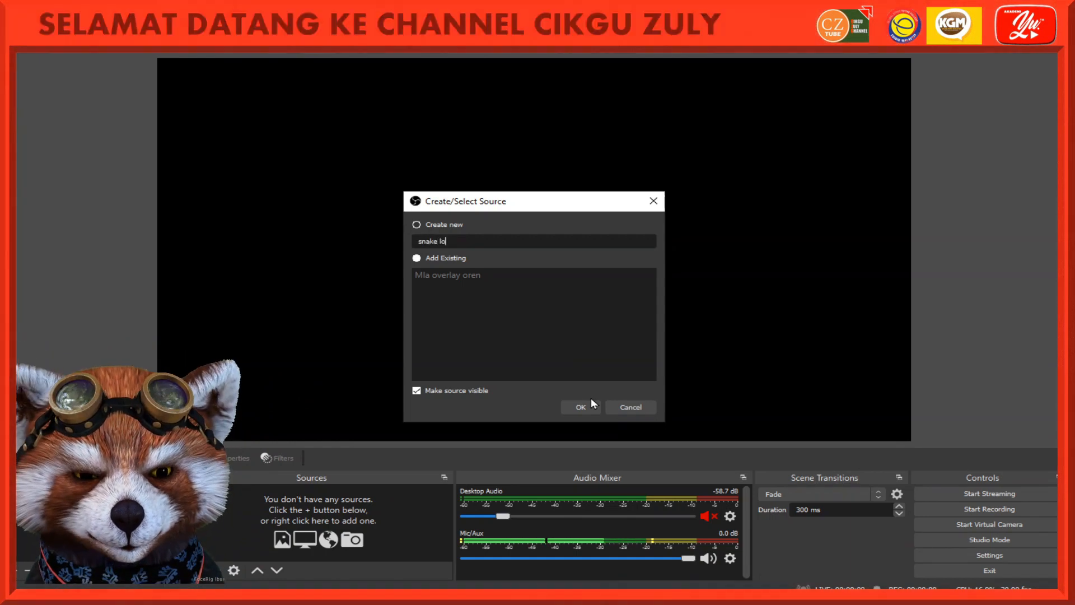
pyautogui.write('op')
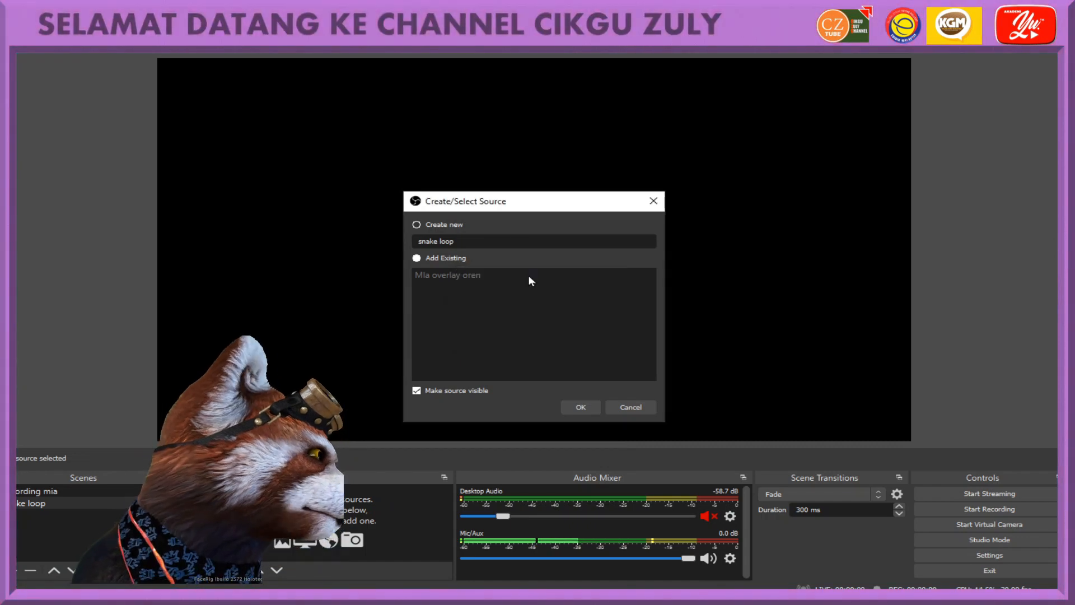
pyautogui.write('2')
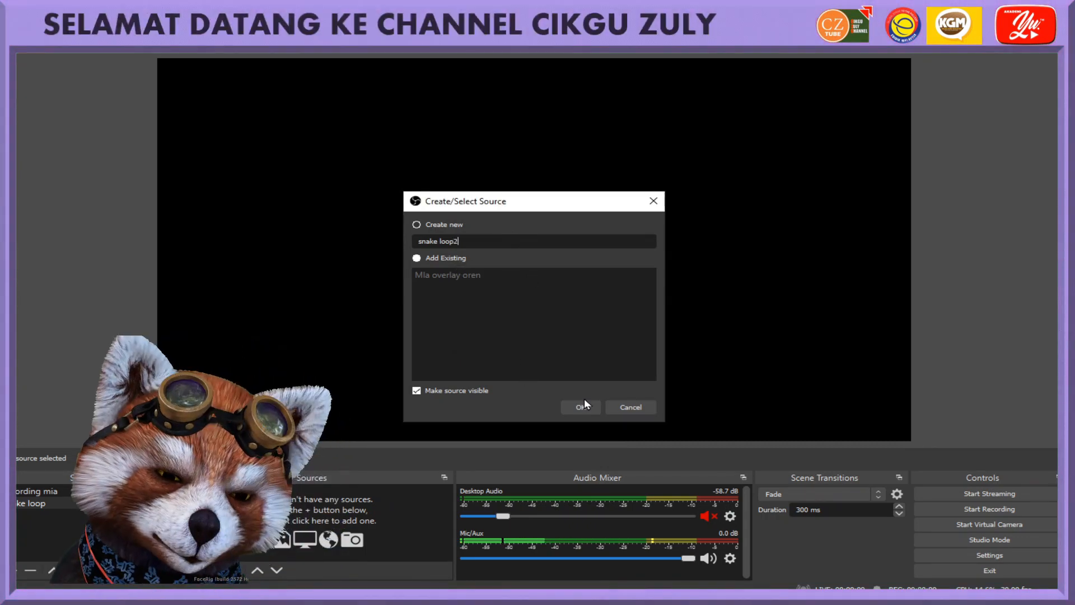
pyautogui.click(579, 406)
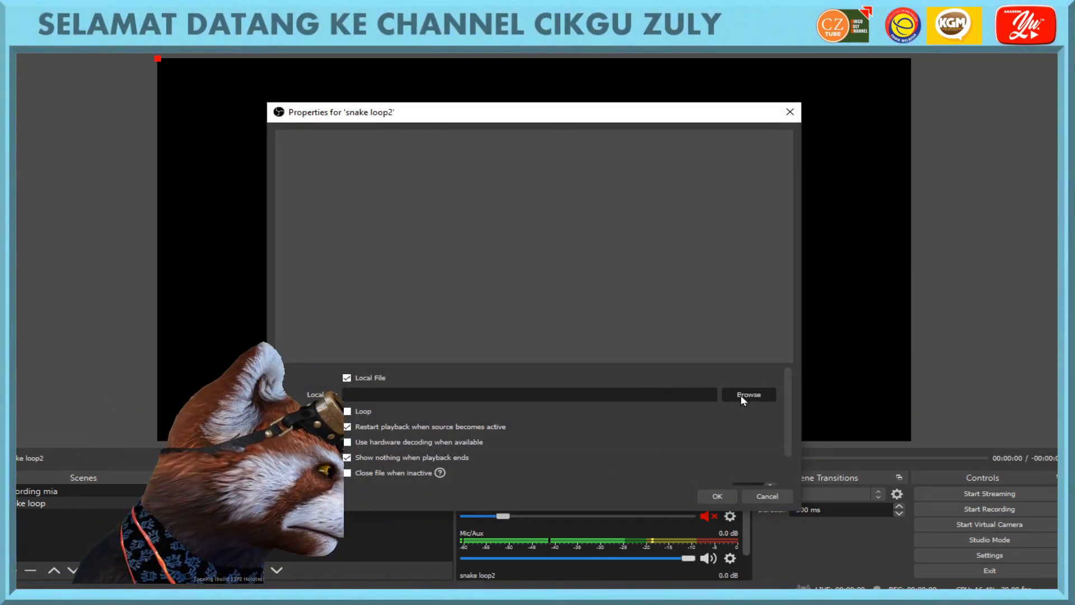
# Step: Select ETERNAL SNAKE LOOP480.gif from the Desktop as the source's local file
pyautogui.click(748, 395)
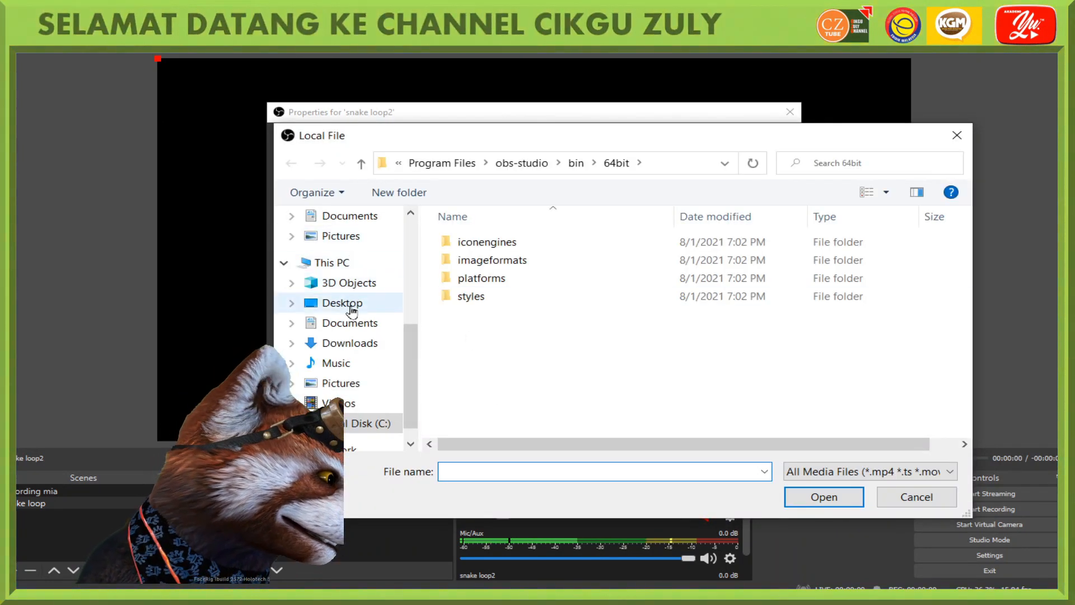
pyautogui.click(341, 303)
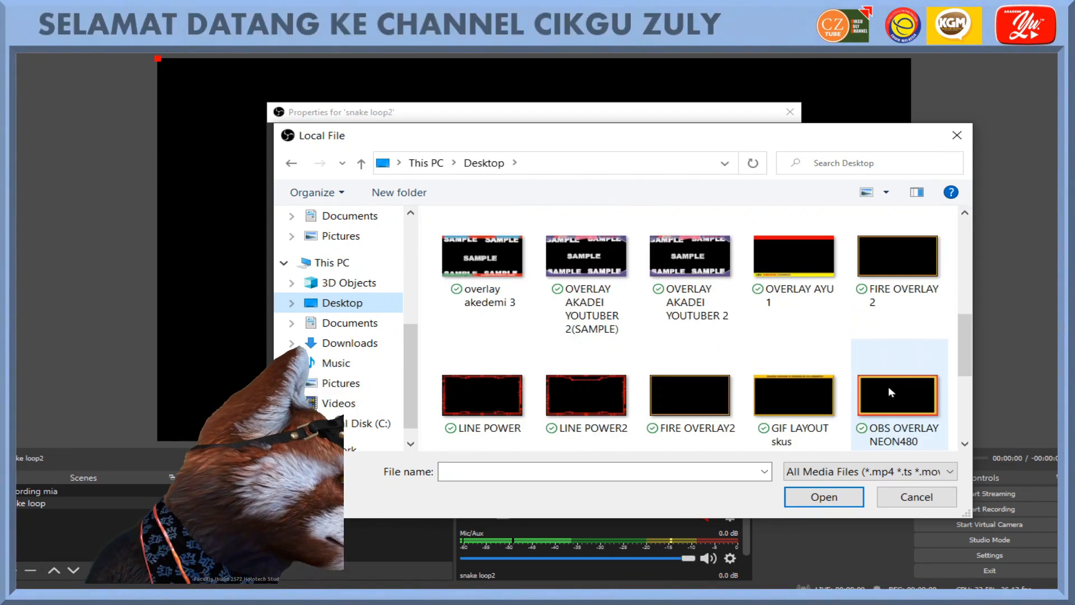
pyautogui.scroll(-3)
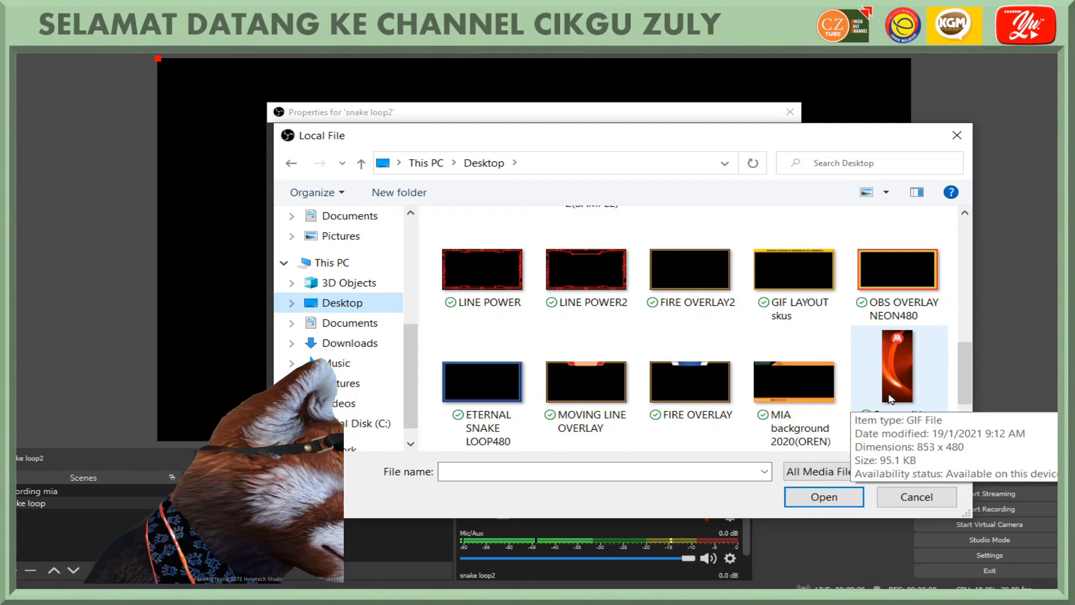
pyautogui.click(822, 495)
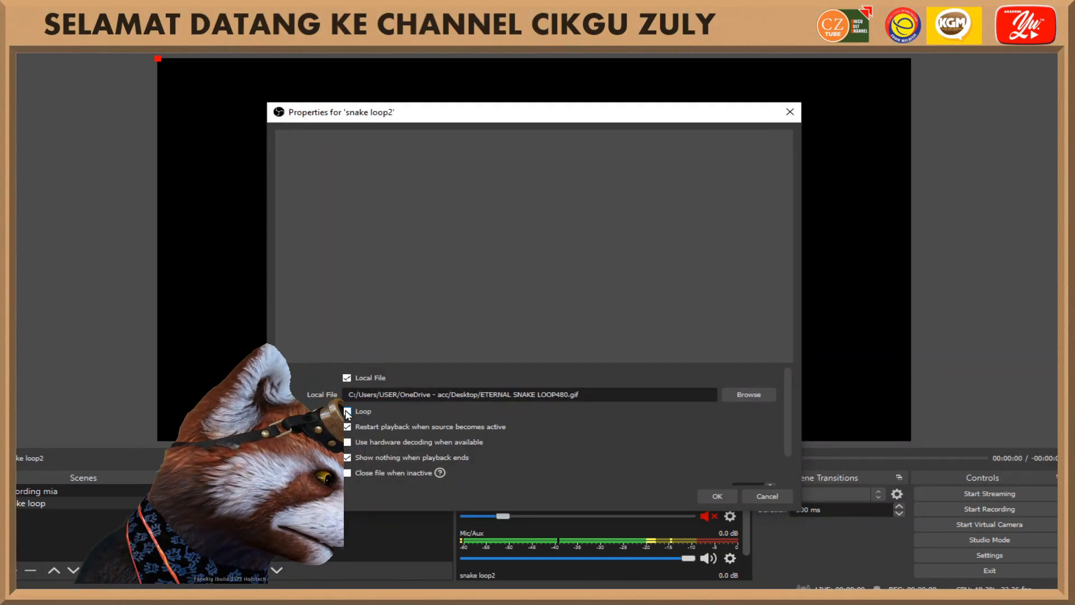
# Step: Enable Loop, untick 'Show nothing when playback ends', and apply the settings
pyautogui.click(347, 410)
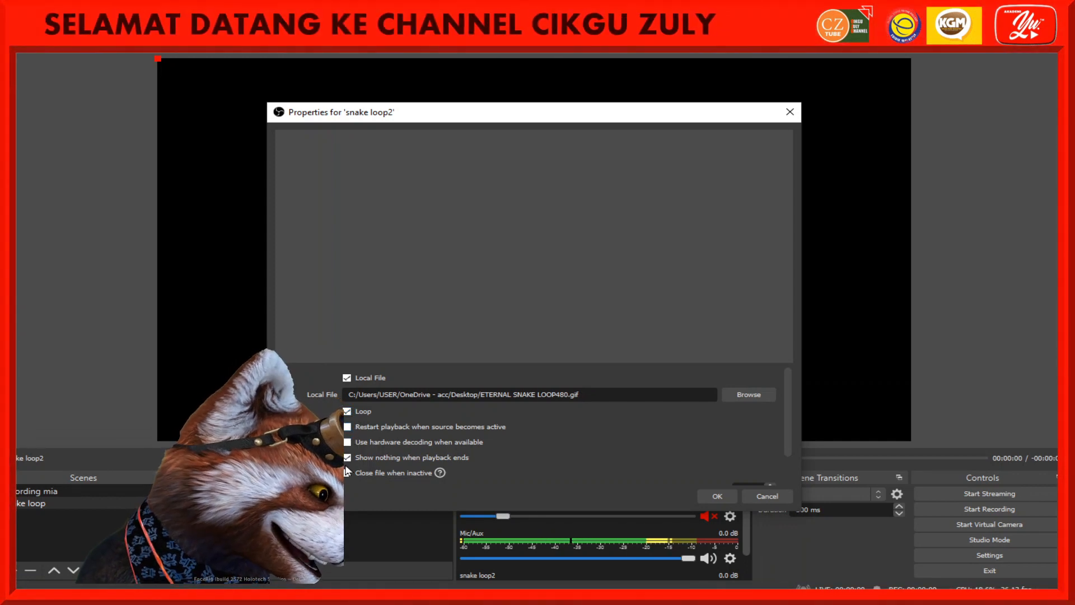
pyautogui.click(347, 458)
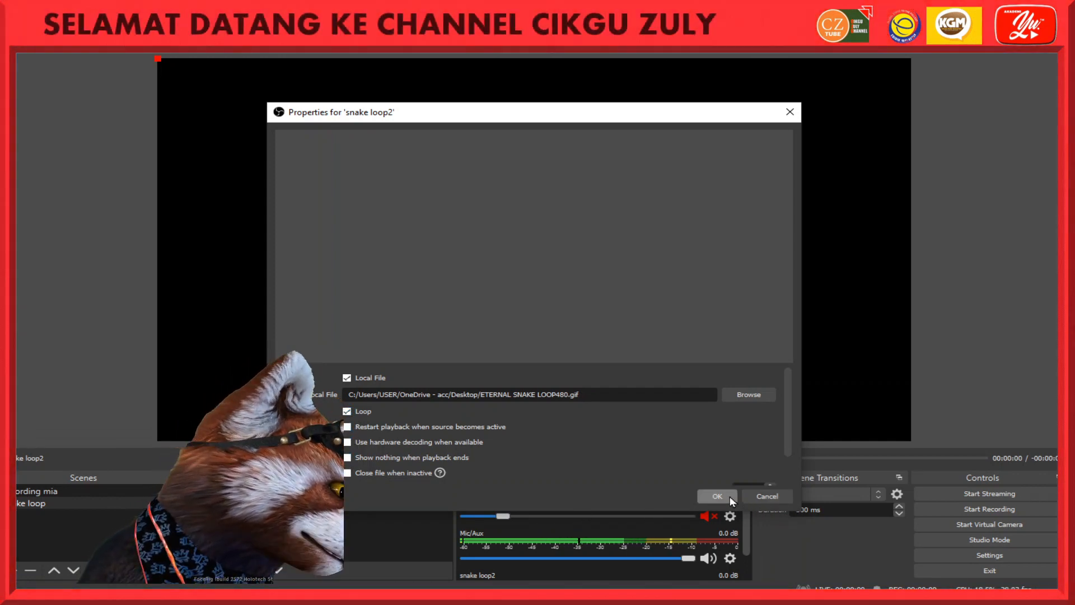
pyautogui.click(716, 496)
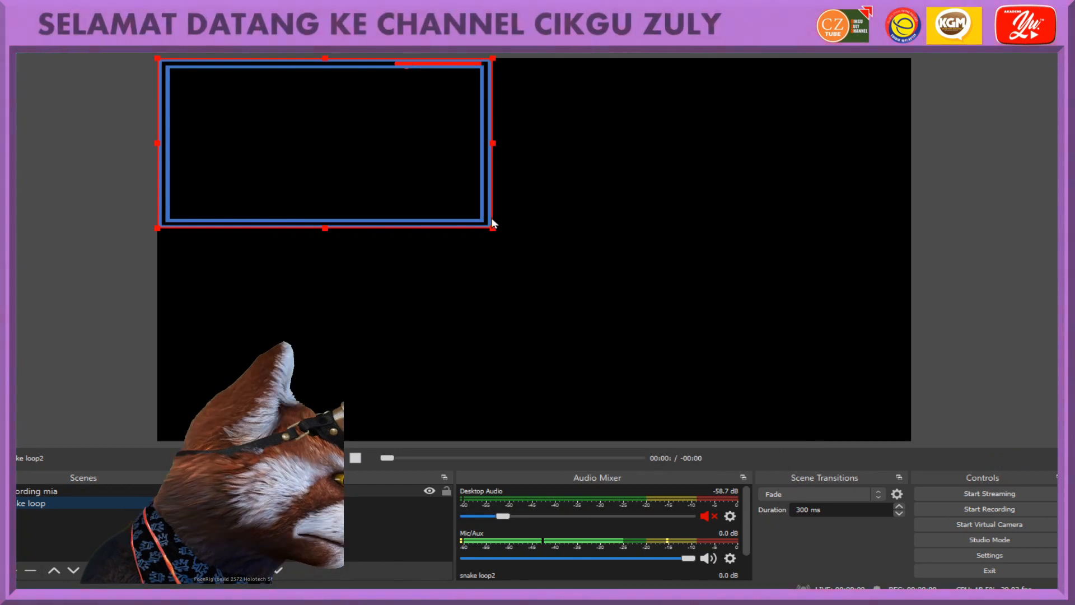